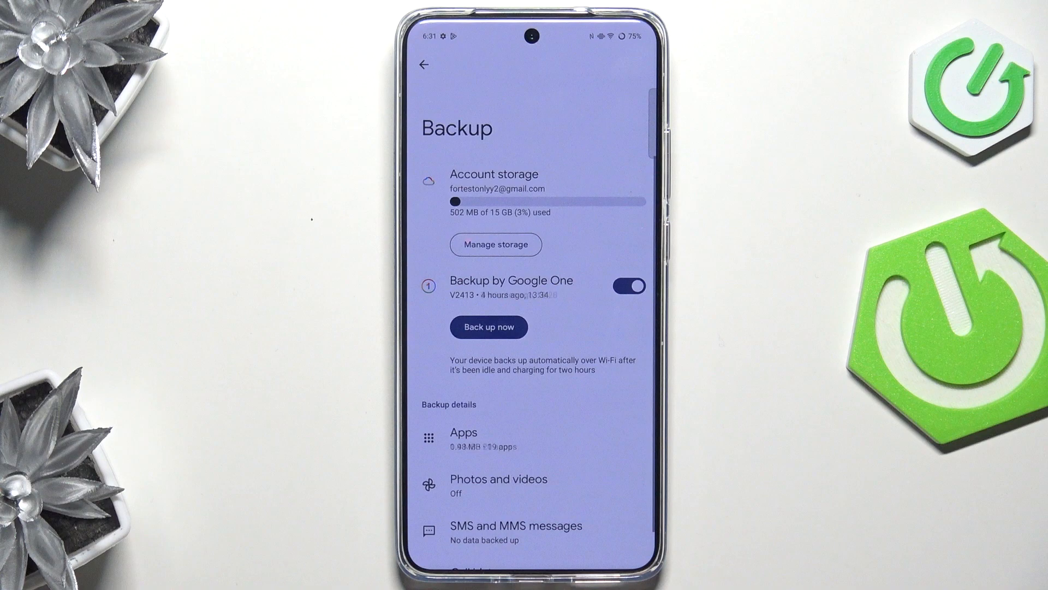
Step: Return to the main Settings list and go into Sounds & vibration, bringing the ringtone options into view
left_click(424, 64)
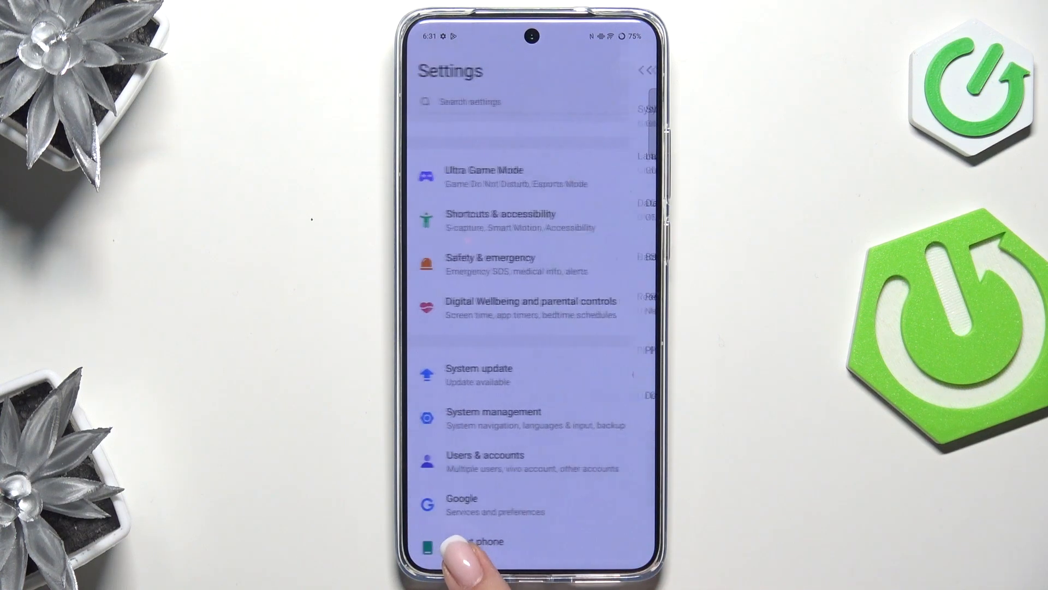
scroll("down", 3)
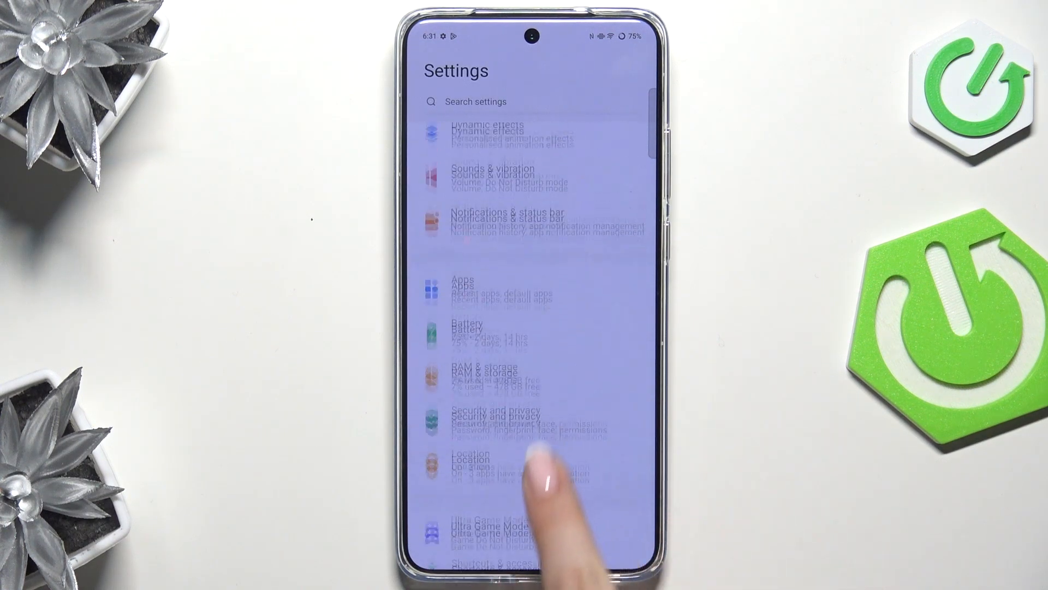
left_click(492, 174)
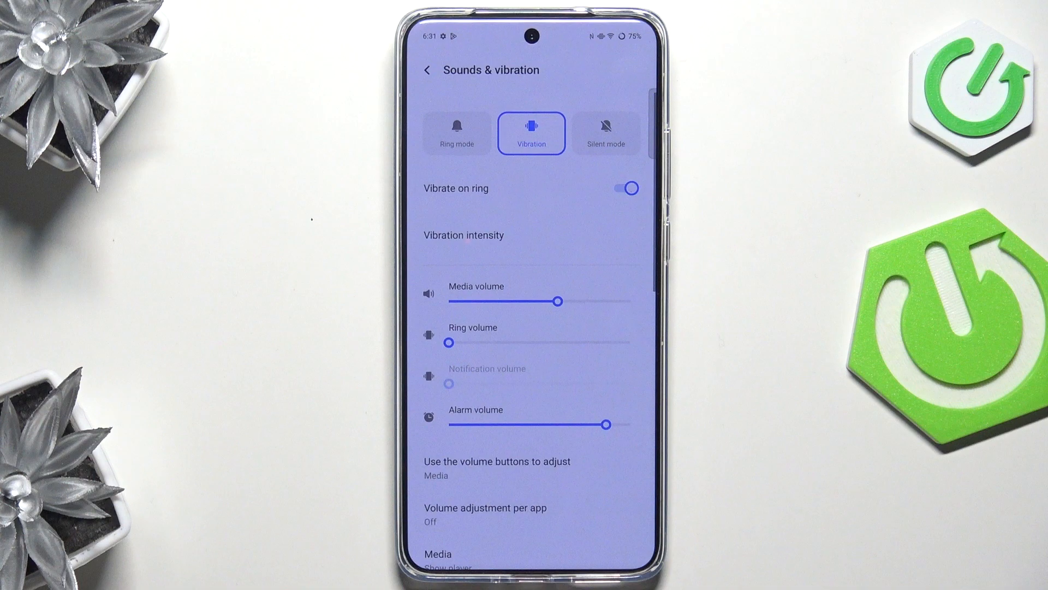
scroll("down", 3)
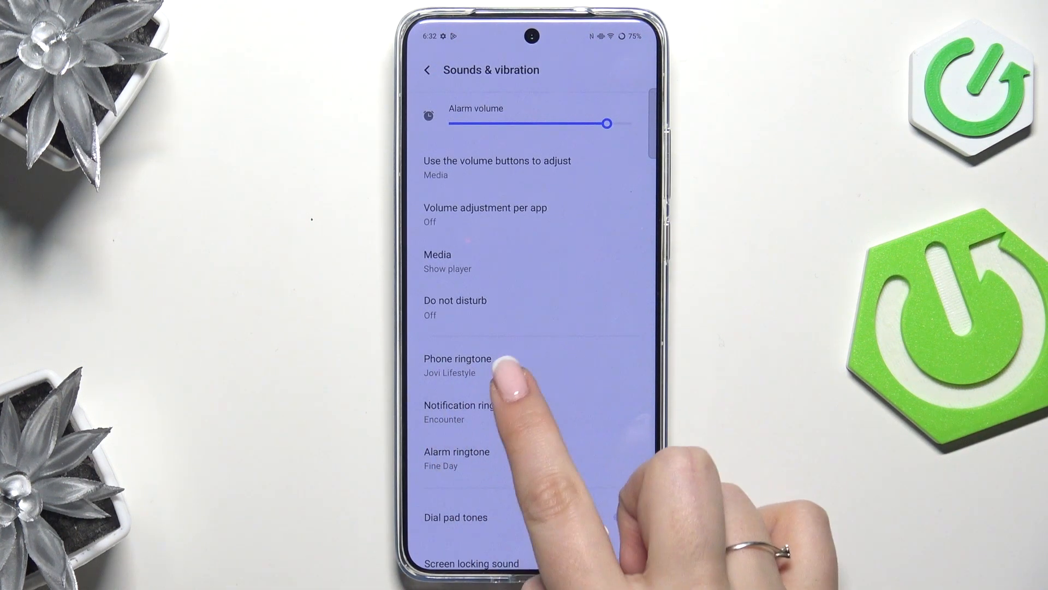
Step: Show the Phone ringtone list and browse through the system ringtone choices
left_click(458, 365)
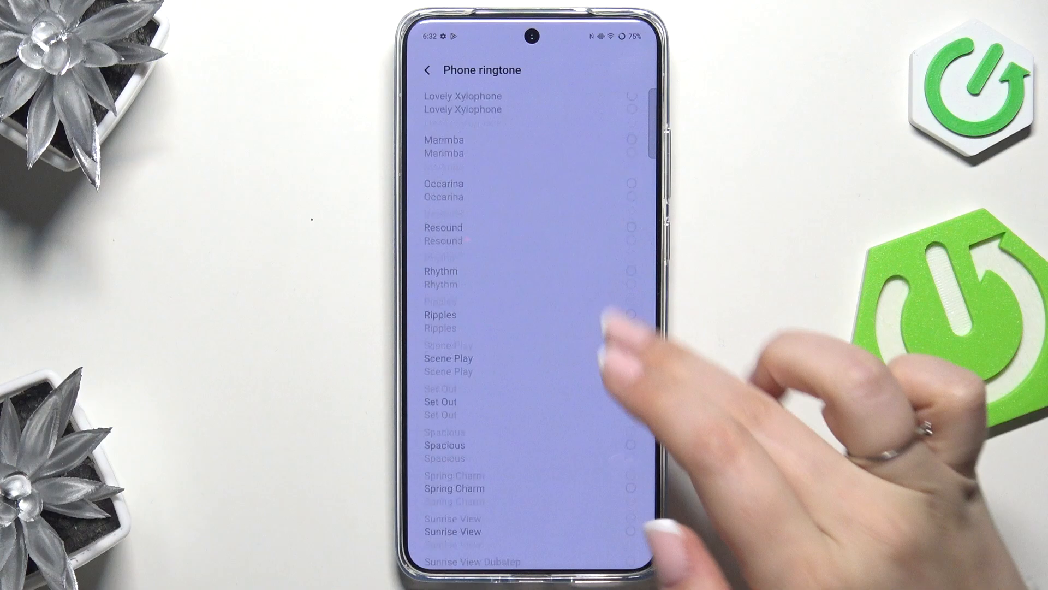
scroll("up", 3)
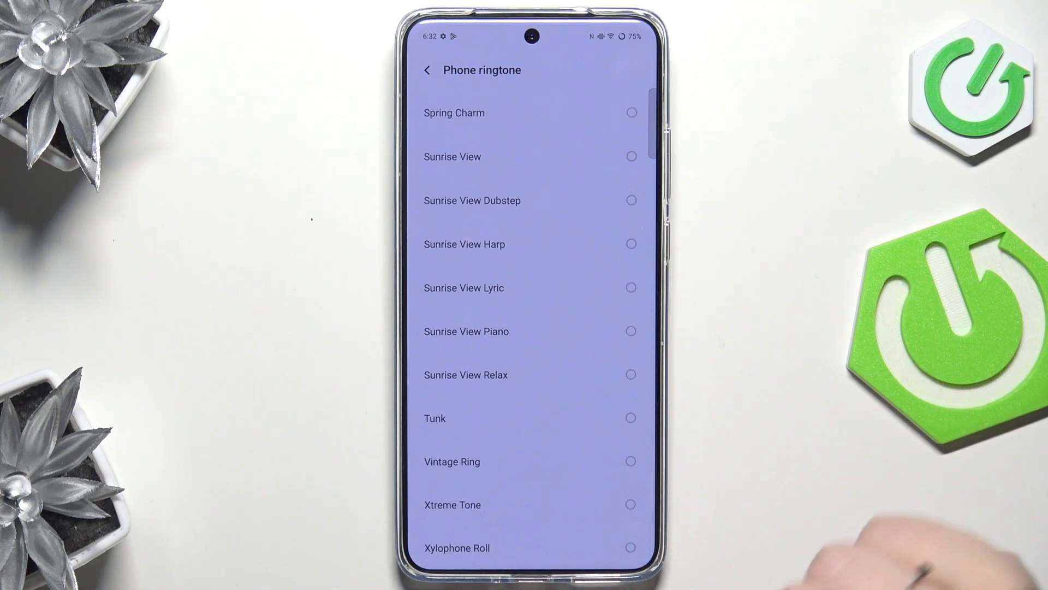
scroll("up", 3)
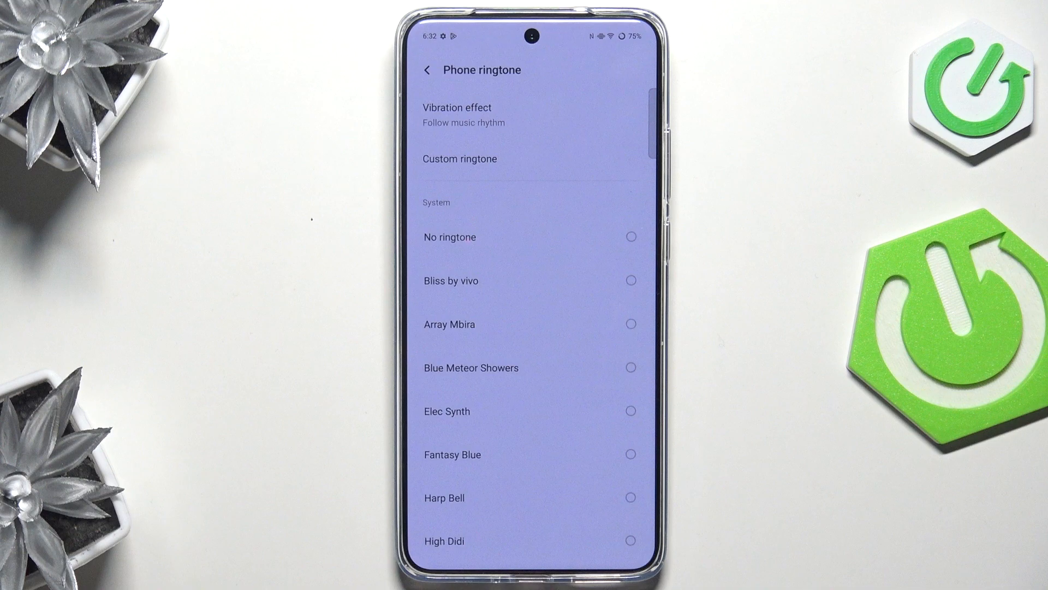
left_click(460, 158)
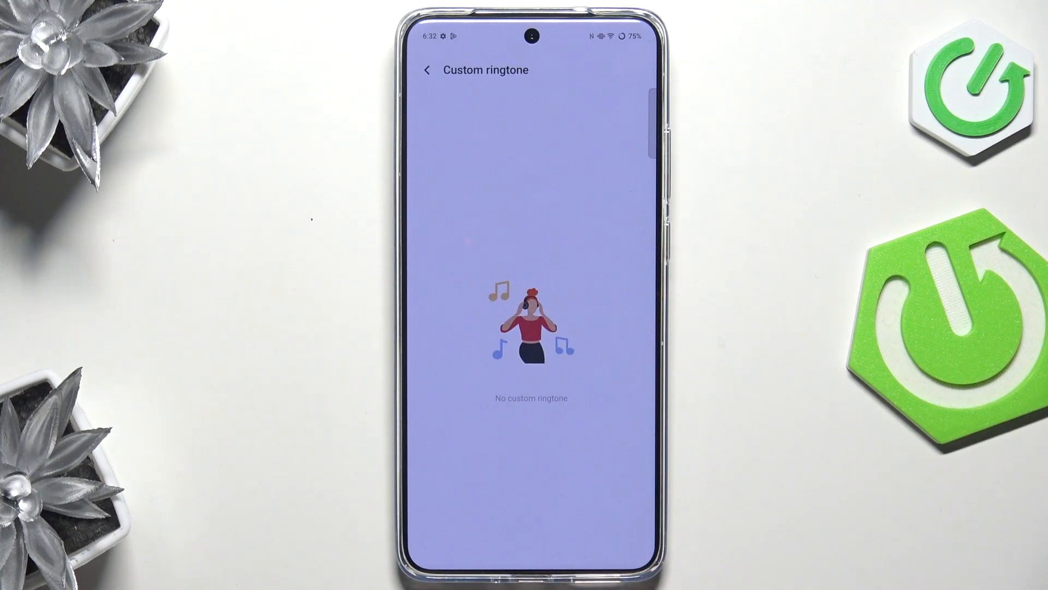
left_click(427, 70)
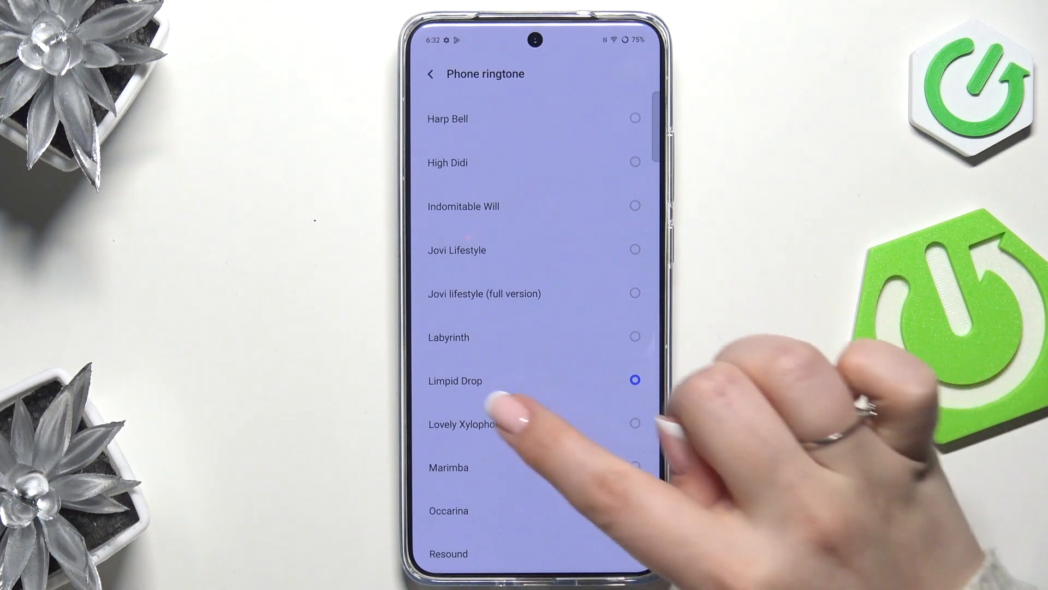
Step: Return to Sounds & vibration, where Phone ringtone now reads Limpid Drop
left_click(432, 73)
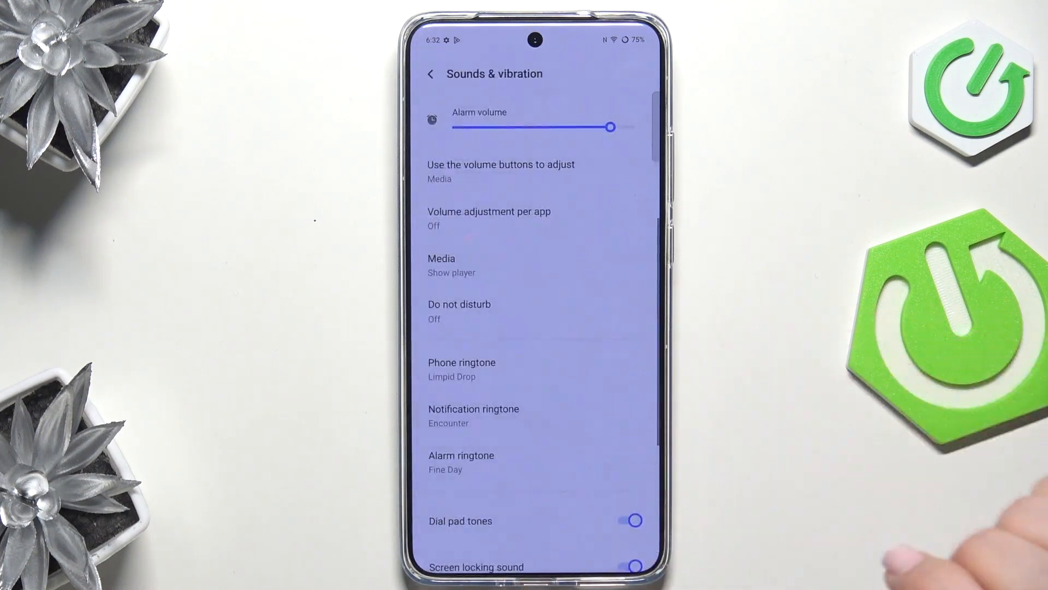